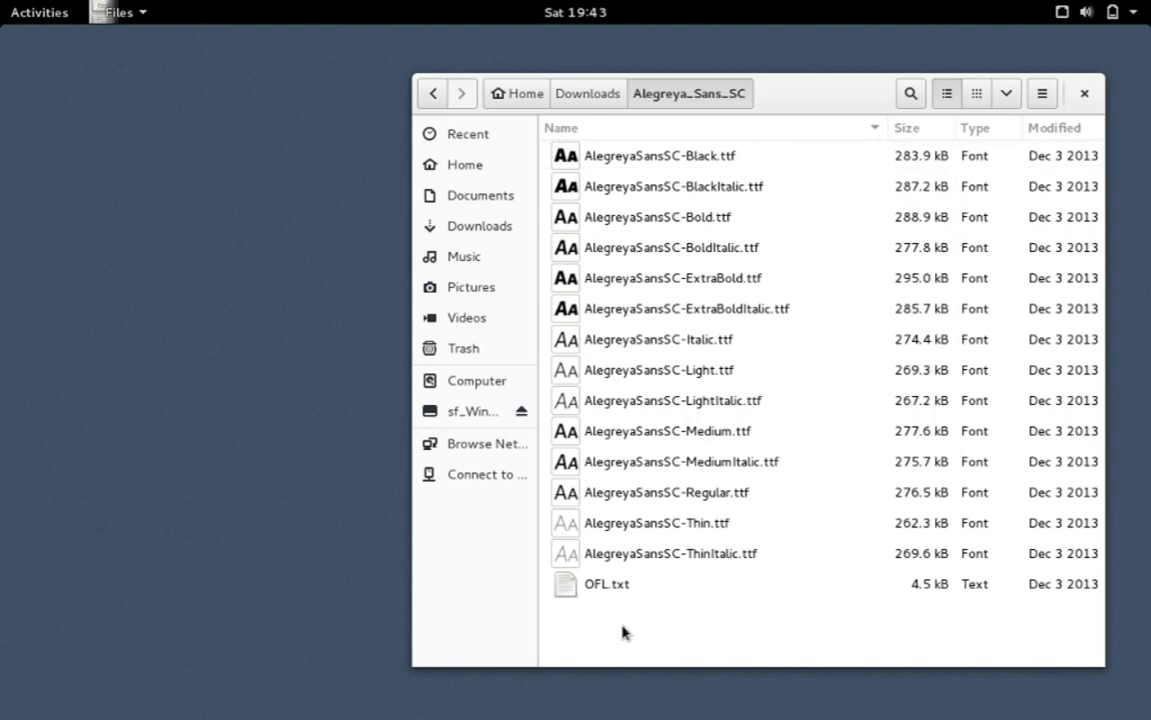
Bring up the Open With options for AlegreyaSansSC-ExtraBold.ttf to launch it in FontForge.
{"action": "right_click", "coordinate": [666, 278]}
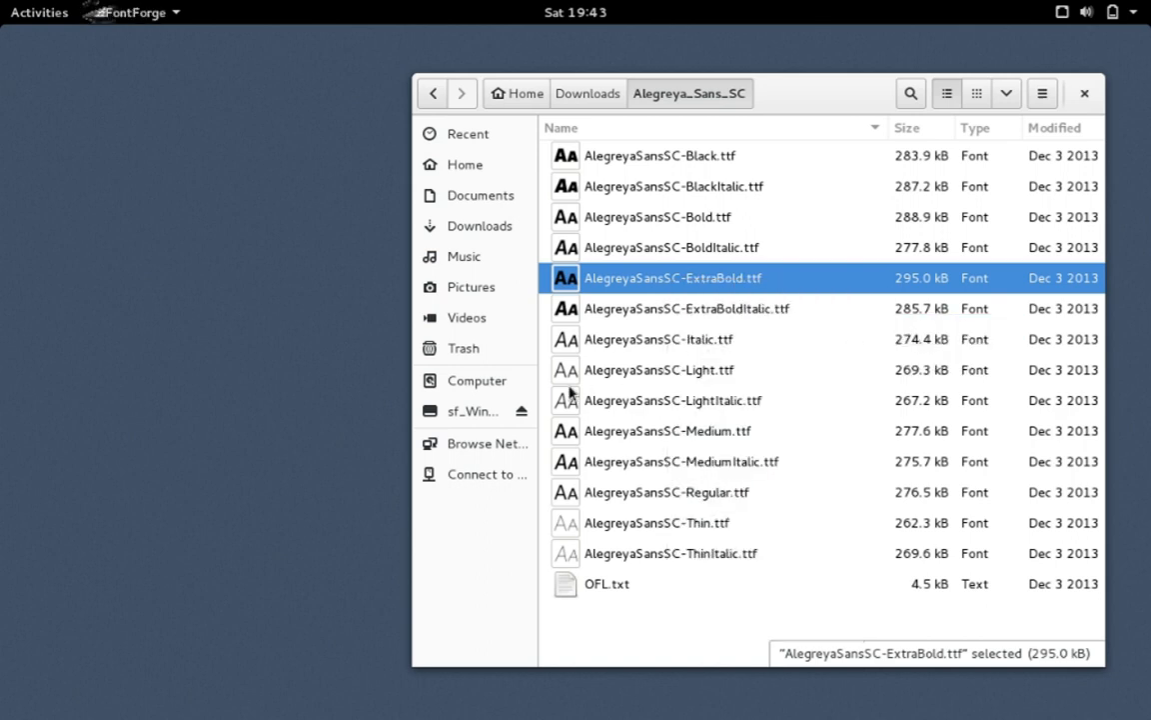
Open AlegreyaSansSC-ExtraBold.ttf in FontForge and scroll past the Latin glyphs into empty slots.
{"action": "double_click", "coordinate": [686, 278]}
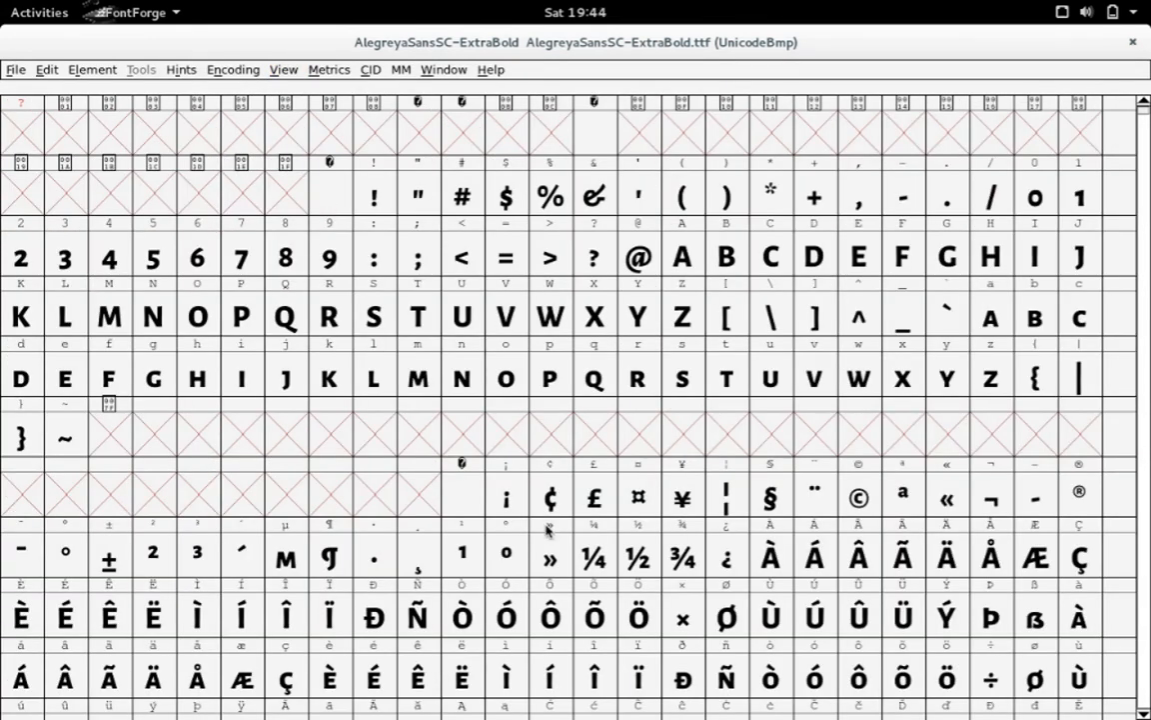
{"action": "scroll", "scroll_direction": "down", "scroll_amount": 3}
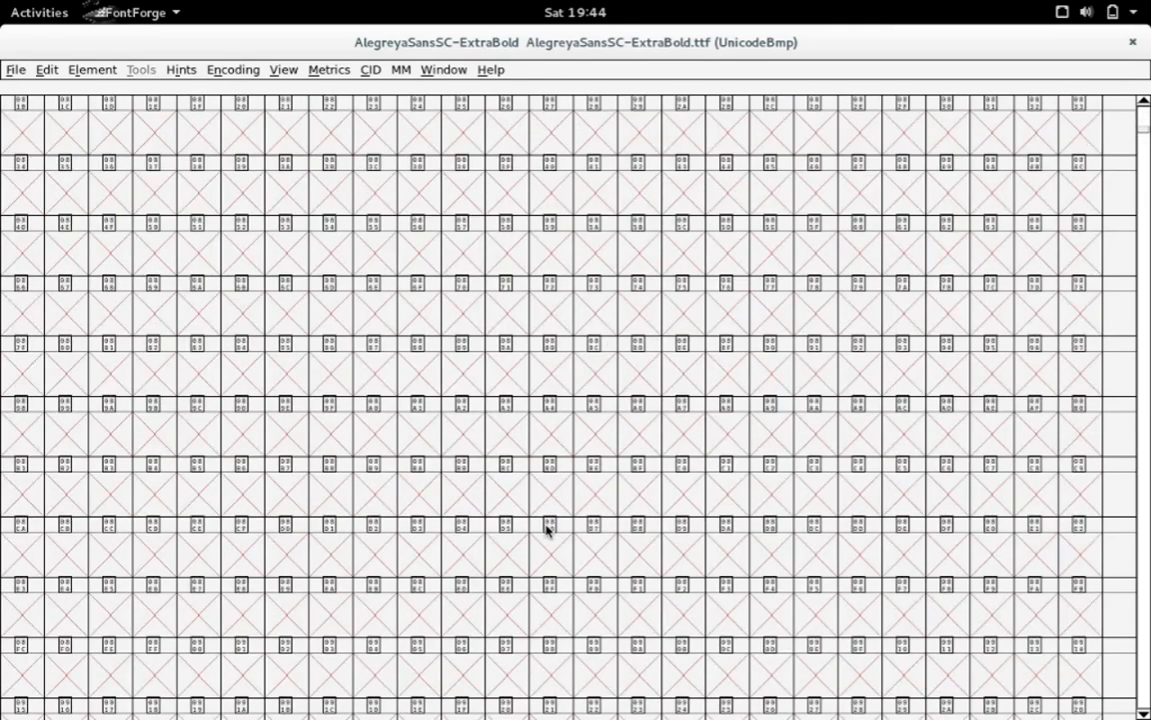
{"action": "scroll", "scroll_direction": "down", "scroll_amount": 3}
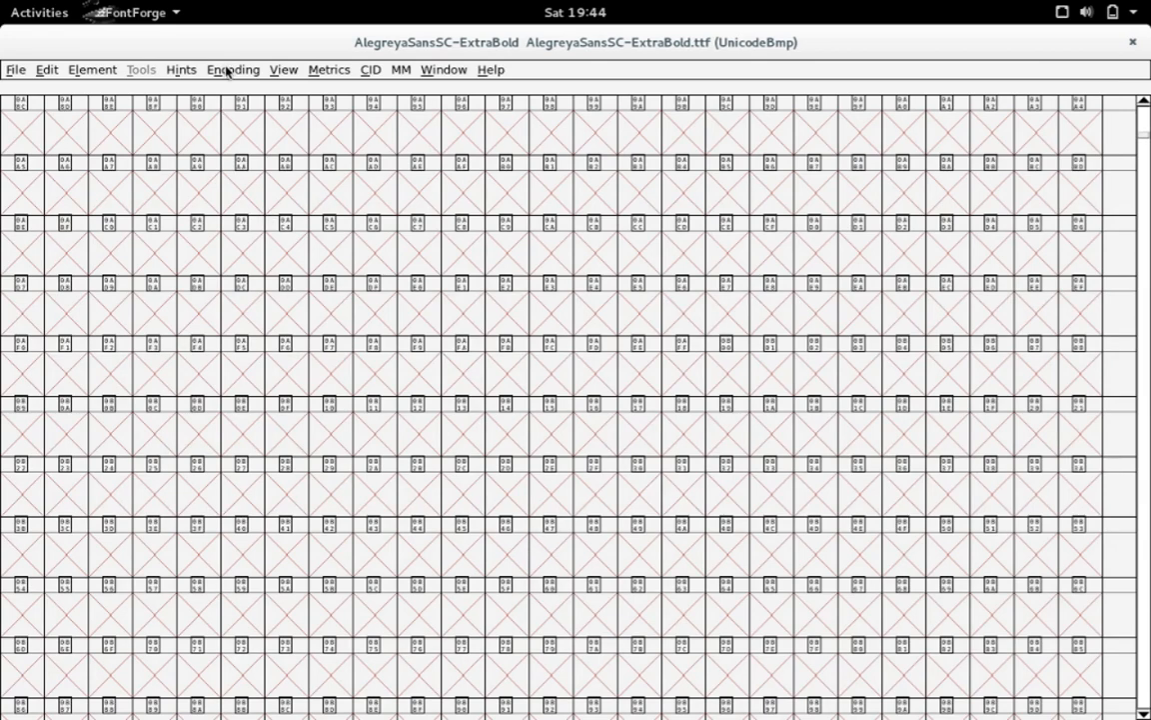
Compact the encoding so the grid lists only existing glyphs, then scroll back to the top.
{"action": "left_click", "coordinate": [234, 69]}
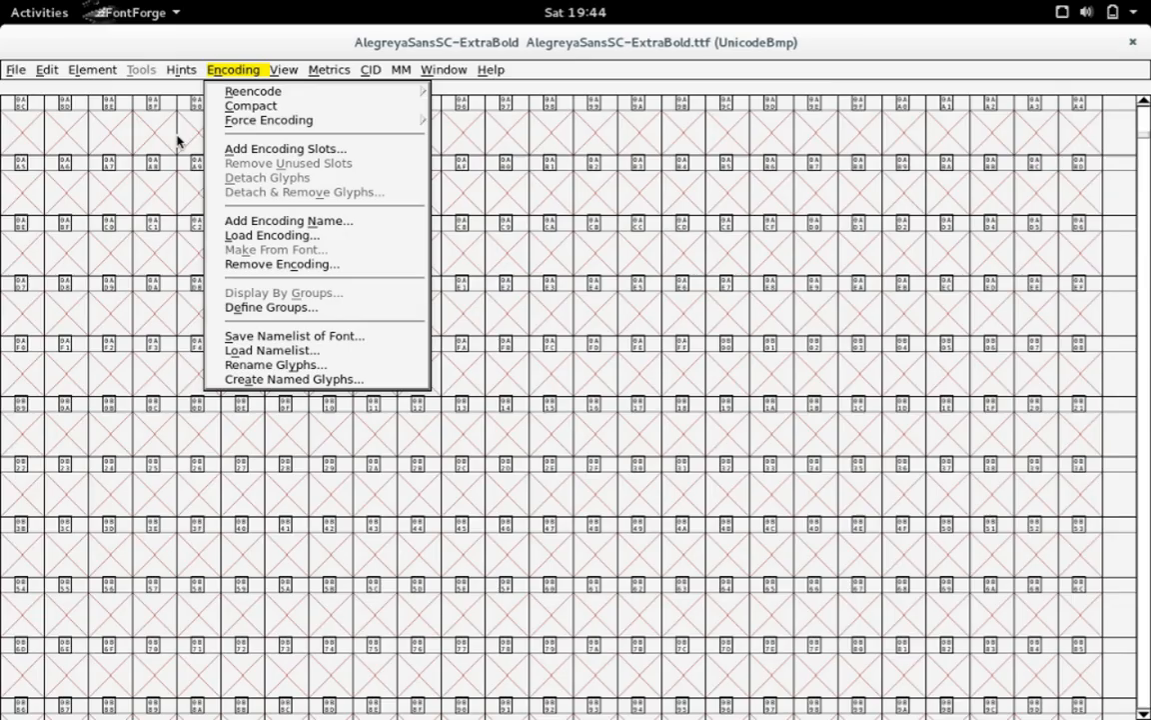
{"action": "mouse_move", "coordinate": [213, 110]}
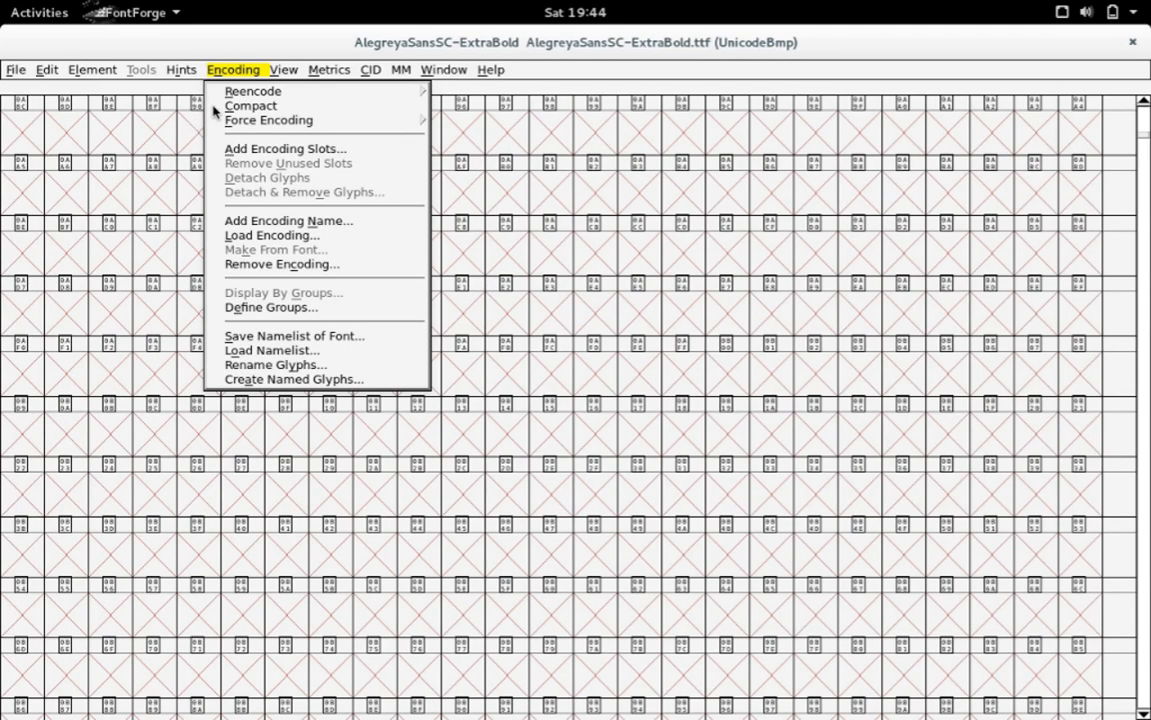
{"action": "left_click", "coordinate": [250, 106]}
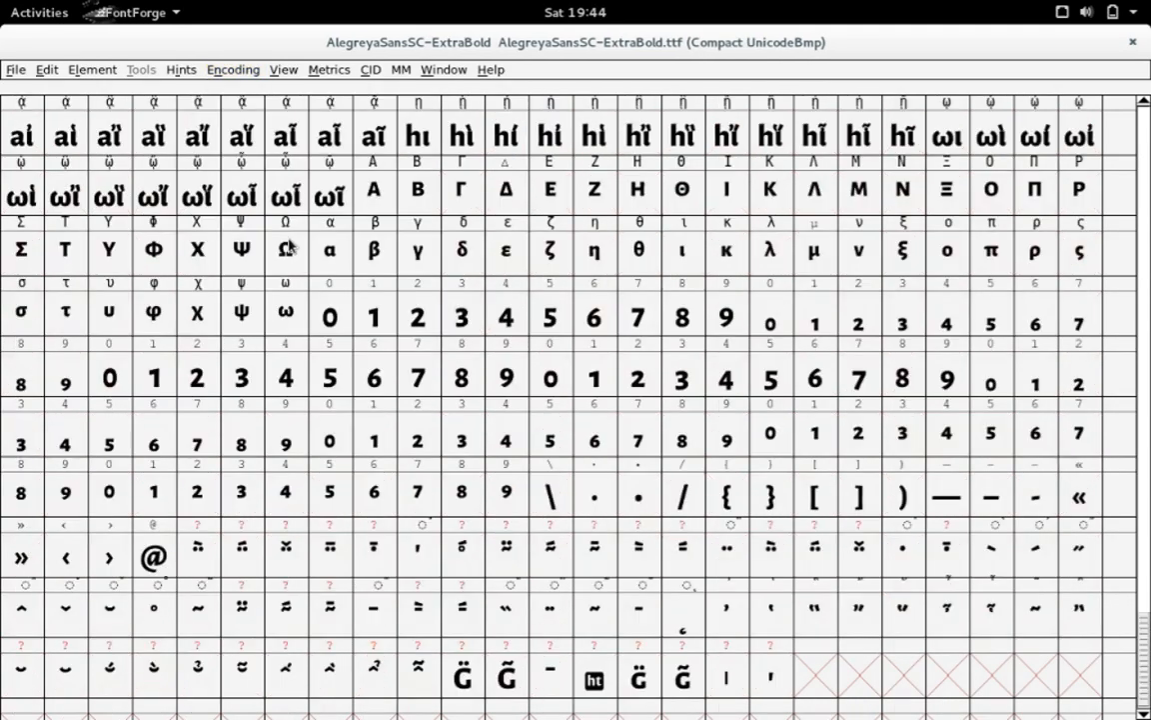
{"action": "scroll", "scroll_direction": "up", "scroll_amount": 3}
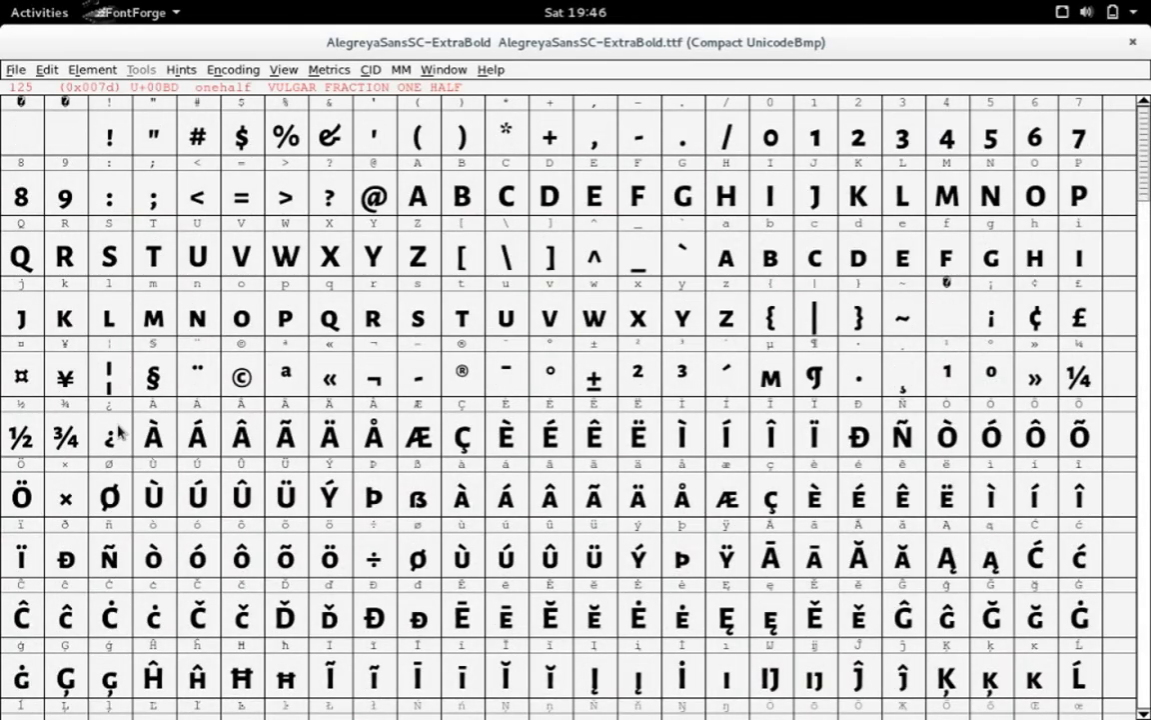
Select every glyph from the inverted question mark to the end, including accented Latin, Greek and figures.
{"action": "left_click", "coordinate": [108, 448]}
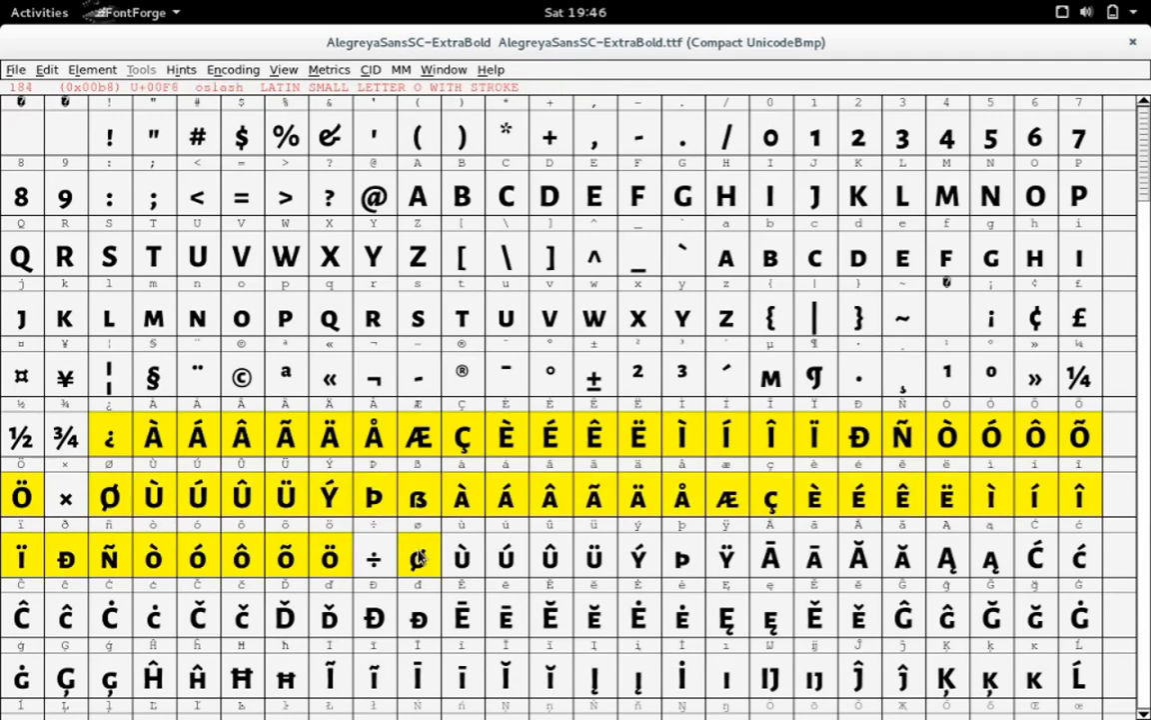
{"action": "scroll", "scroll_direction": "down", "scroll_amount": 3}
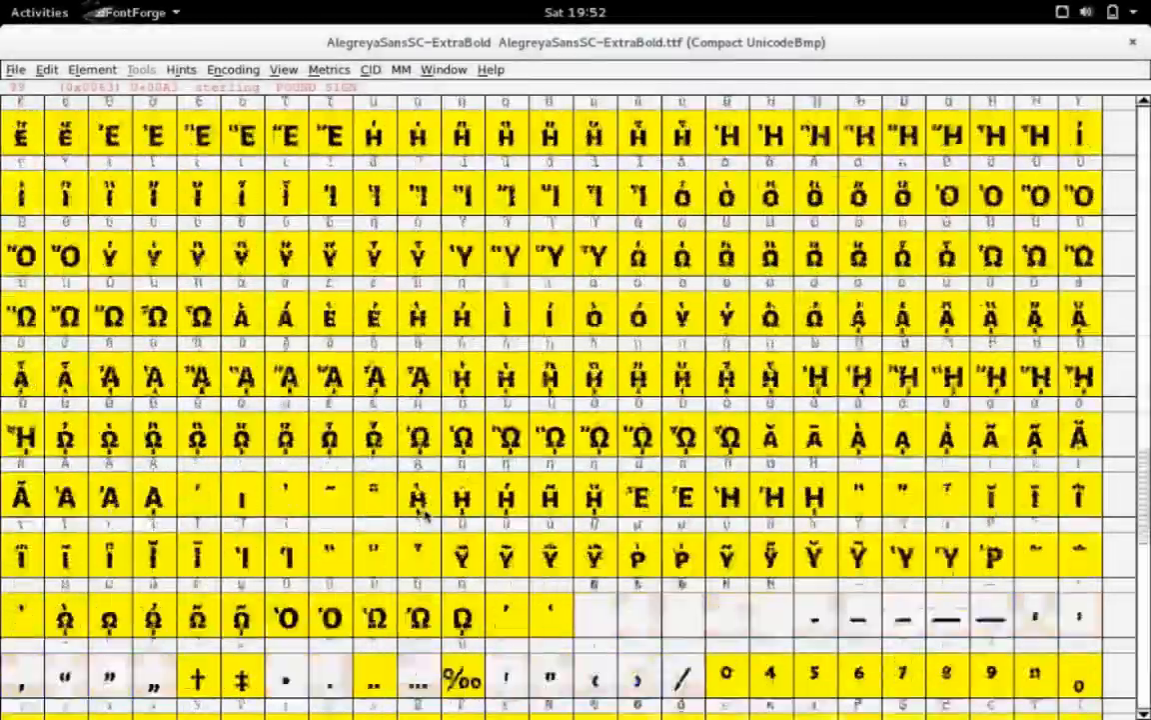
{"action": "scroll", "scroll_direction": "down", "scroll_amount": 3}
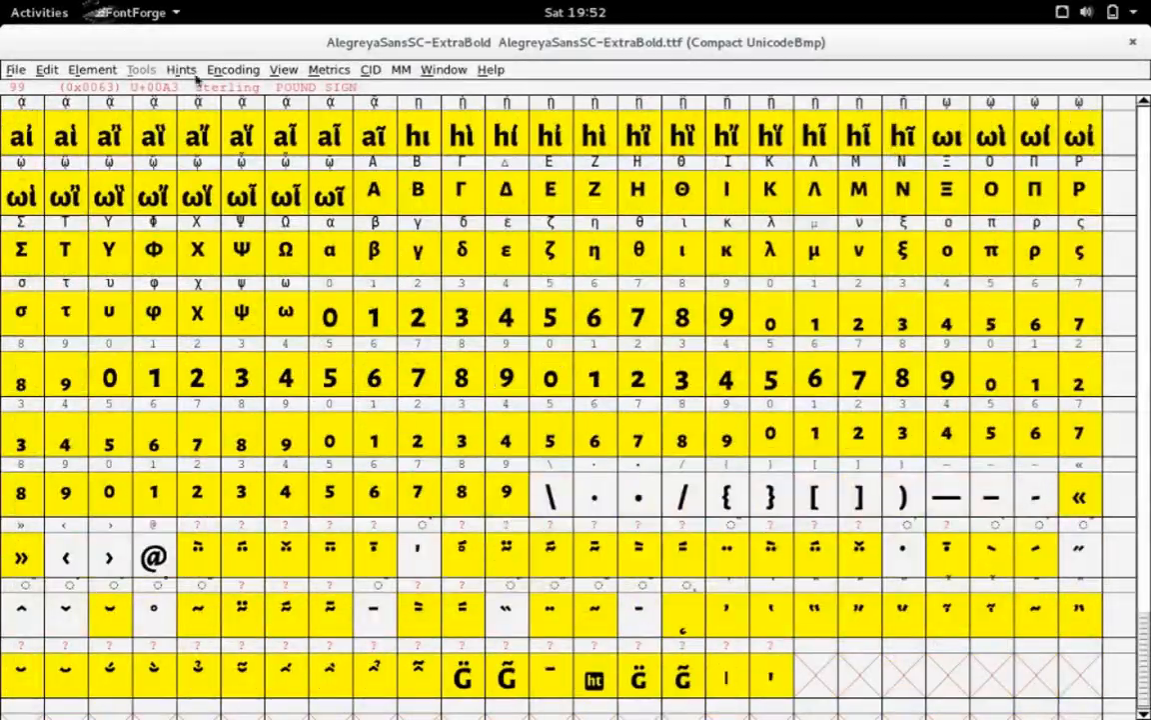
Run Encoding > Detach & Remove Glyphs and confirm removal of the selected glyphs.
{"action": "left_click", "coordinate": [233, 70]}
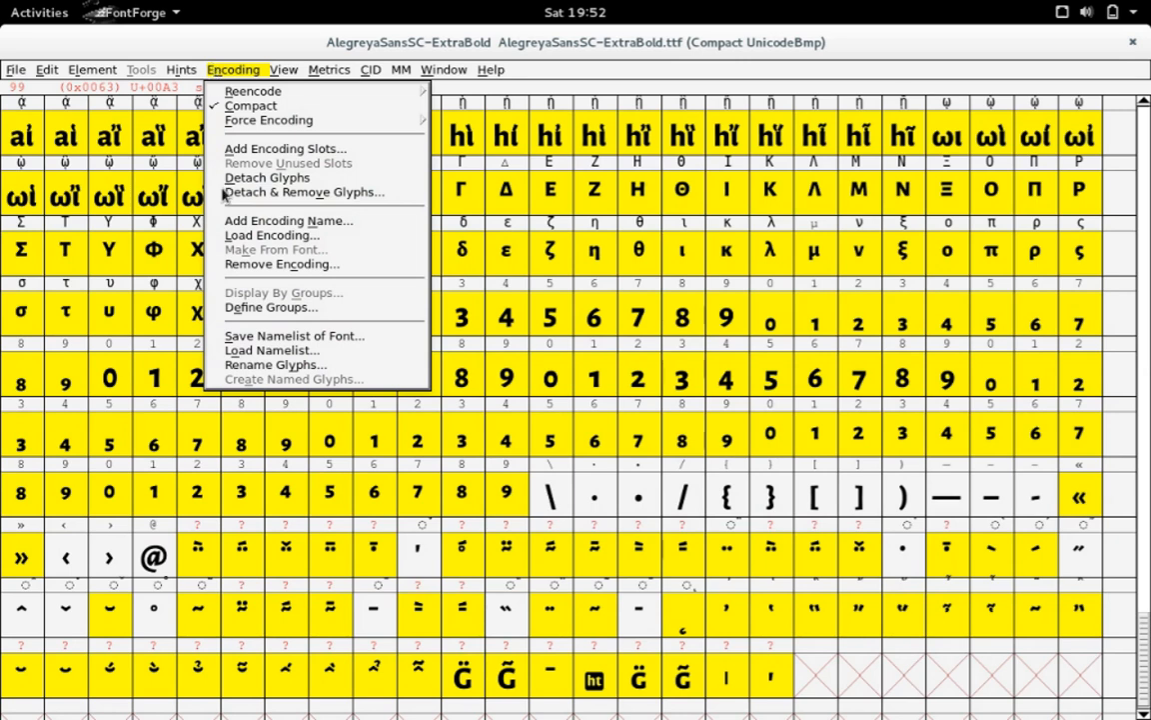
{"action": "mouse_move", "coordinate": [237, 203]}
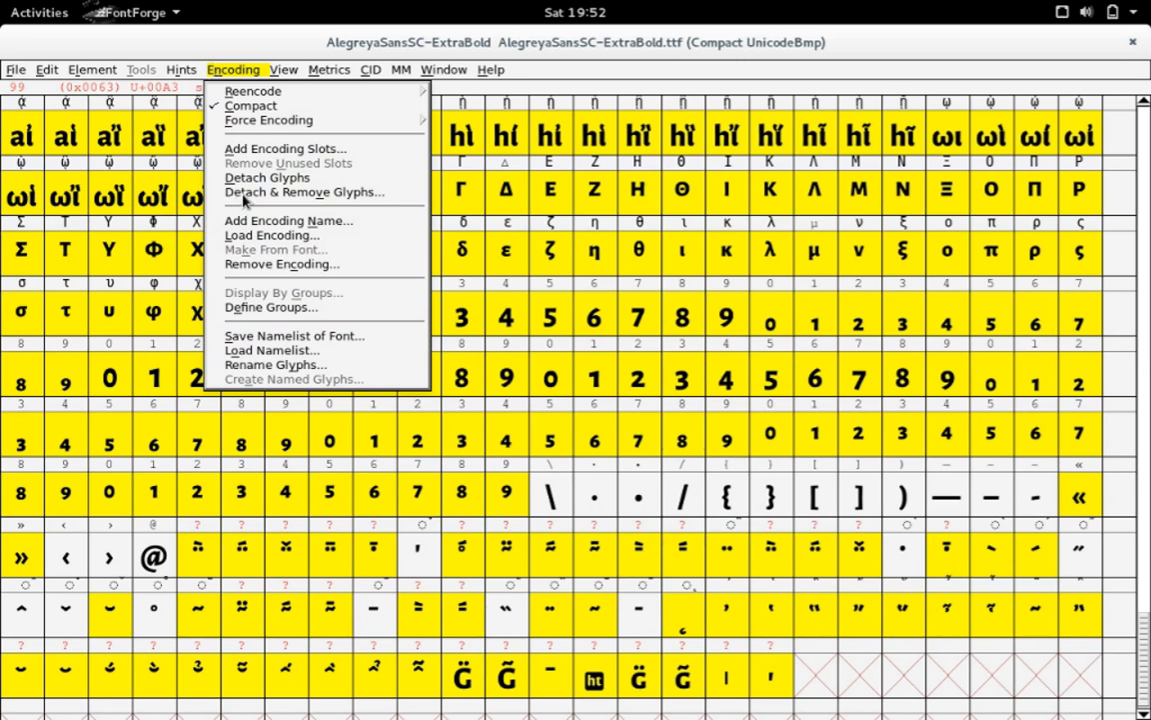
{"action": "left_click", "coordinate": [300, 192]}
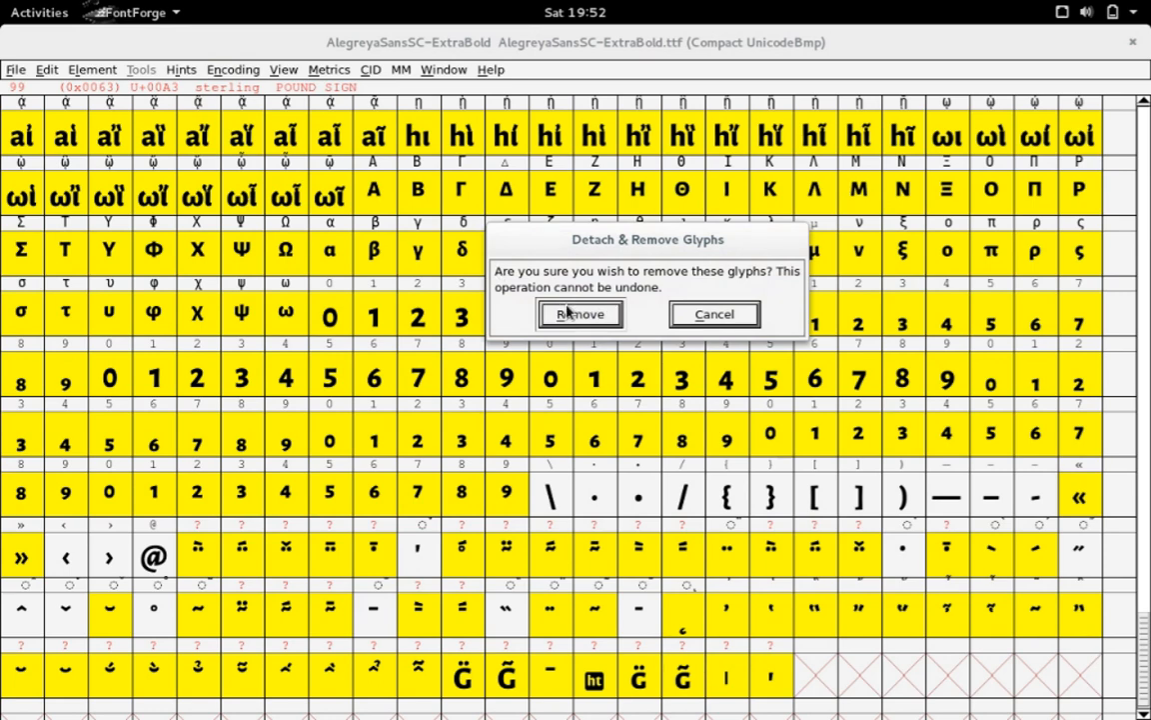
{"action": "left_click", "coordinate": [582, 314]}
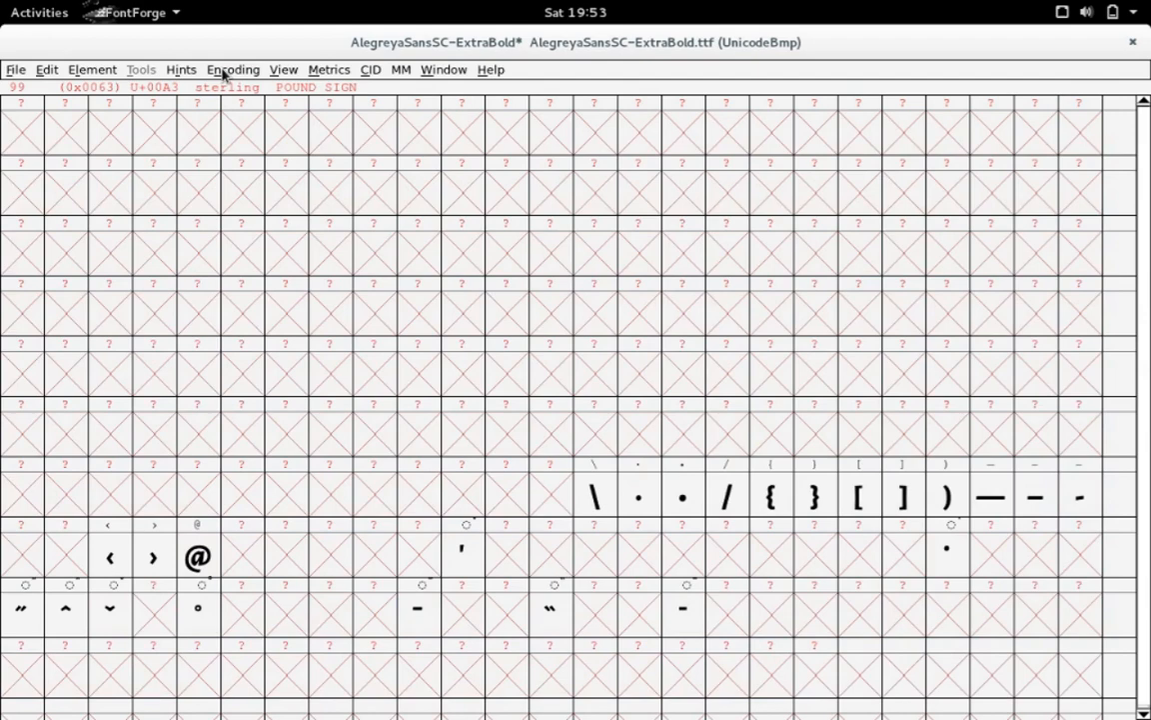
Compact the encoding again to show only the remaining glyphs of AlegreyaSansSC-ExtraBold.sfd.
{"action": "left_click", "coordinate": [233, 70]}
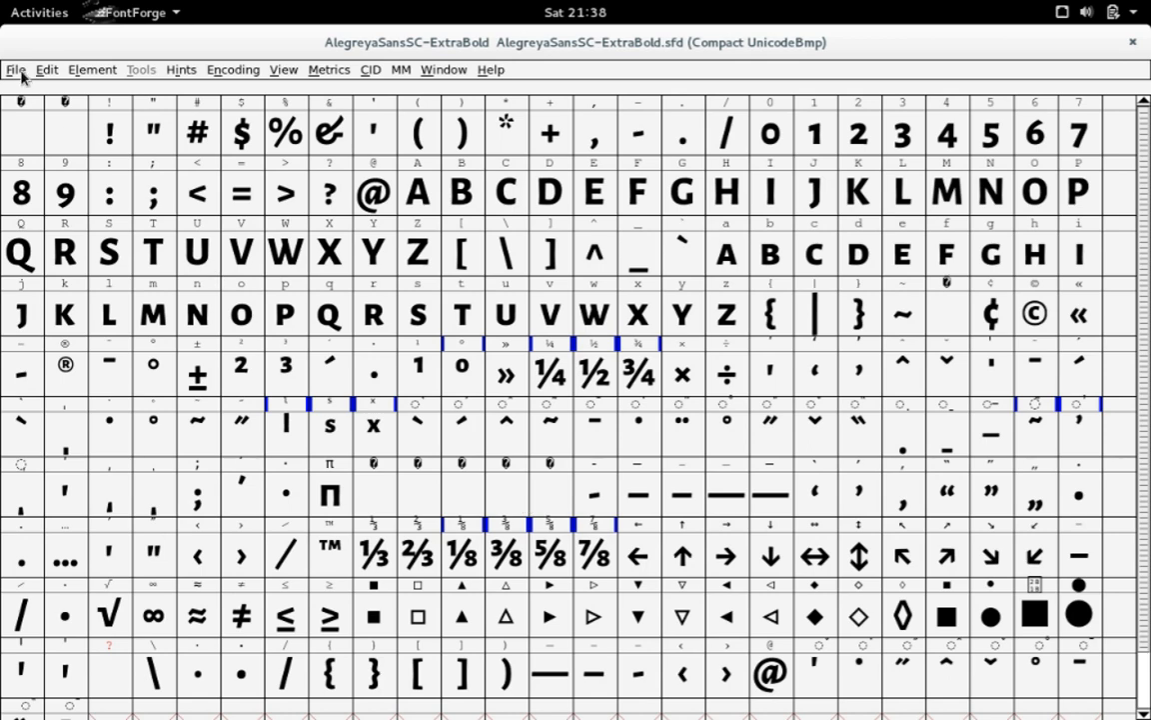
Open Generate Fonts to export AlegreyaSansSC-ExtraBold.woff as a Web Open Font.
{"action": "left_click", "coordinate": [14, 69]}
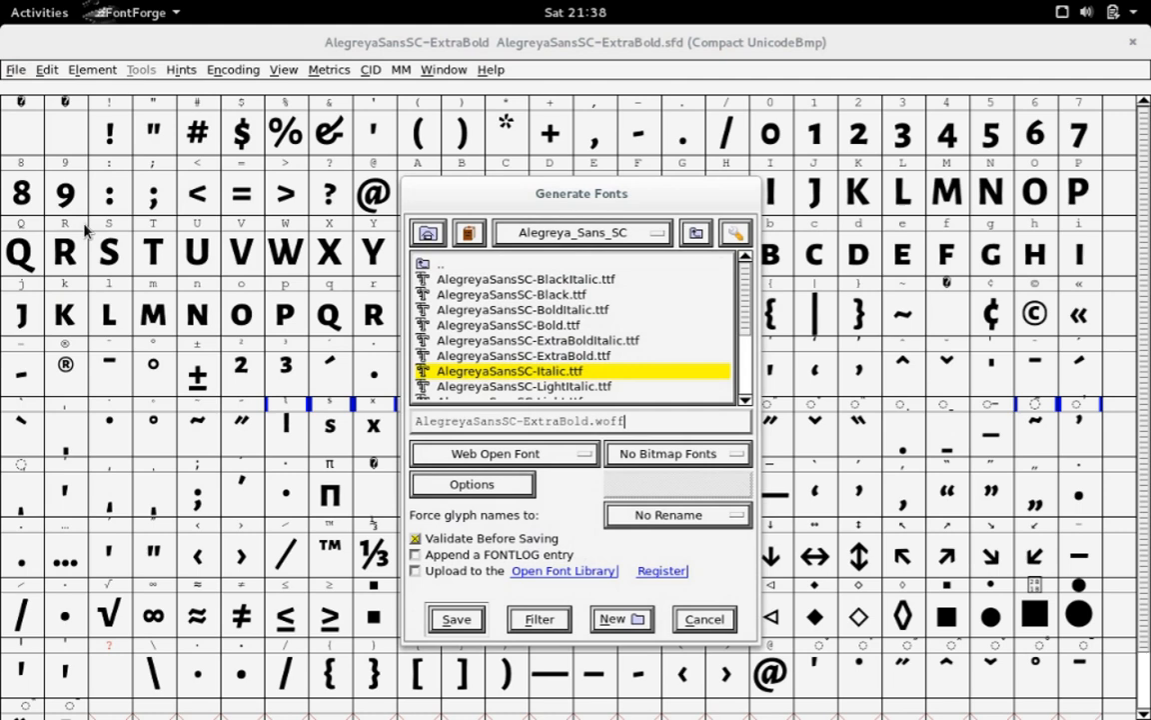
{"action": "mouse_move", "coordinate": [614, 391]}
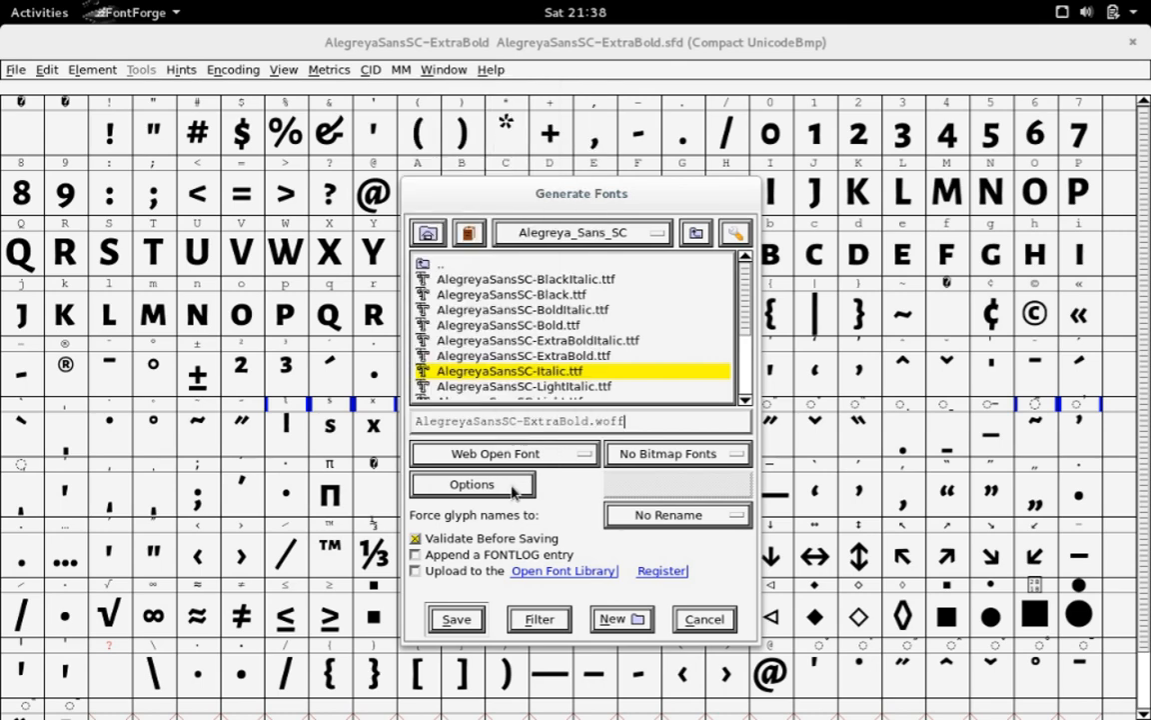
{"action": "left_click", "coordinate": [471, 484]}
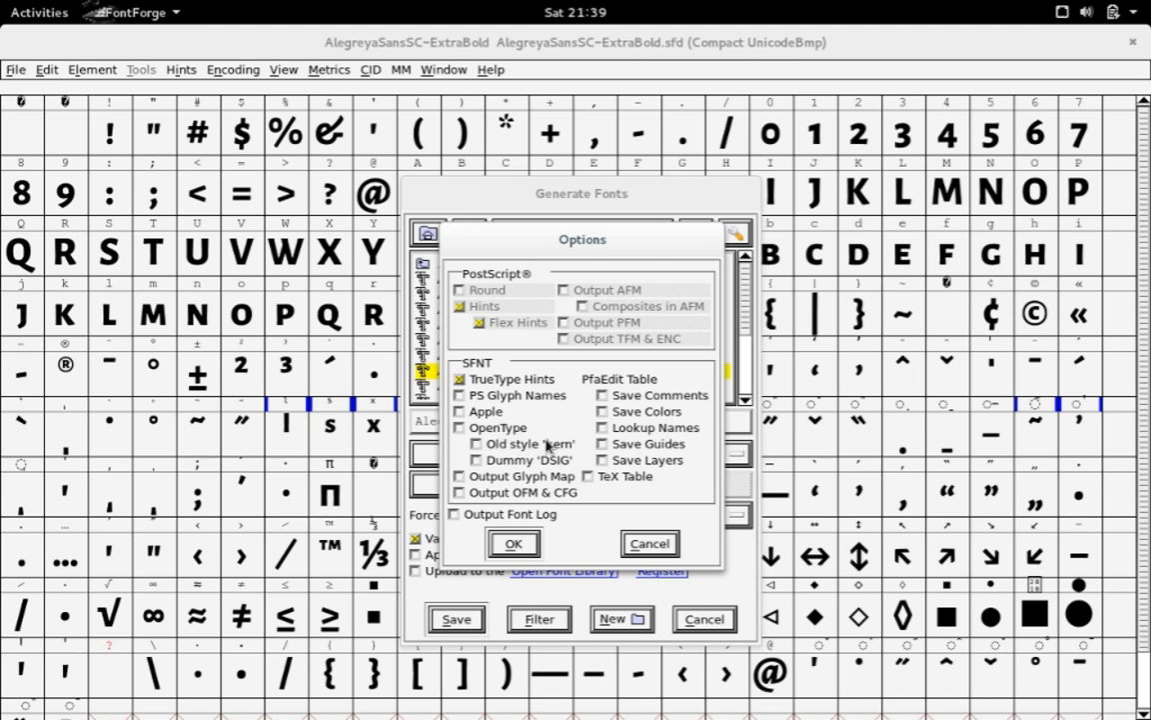
{"action": "mouse_move", "coordinate": [524, 439]}
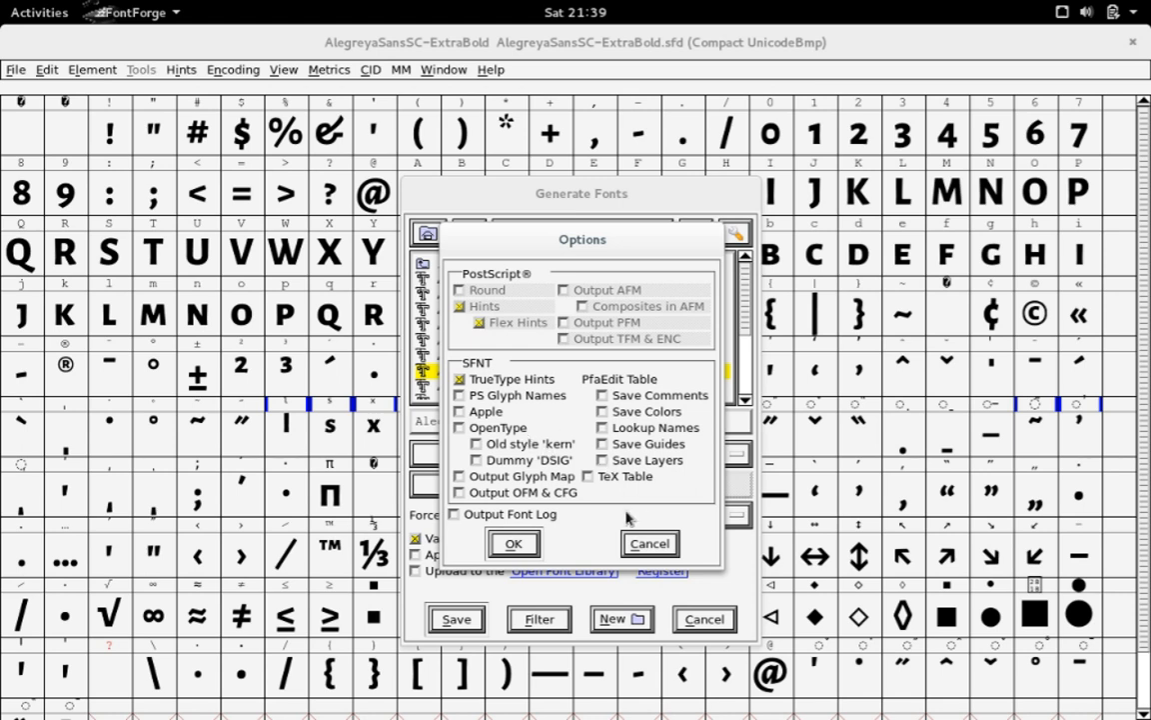
{"action": "mouse_move", "coordinate": [650, 543]}
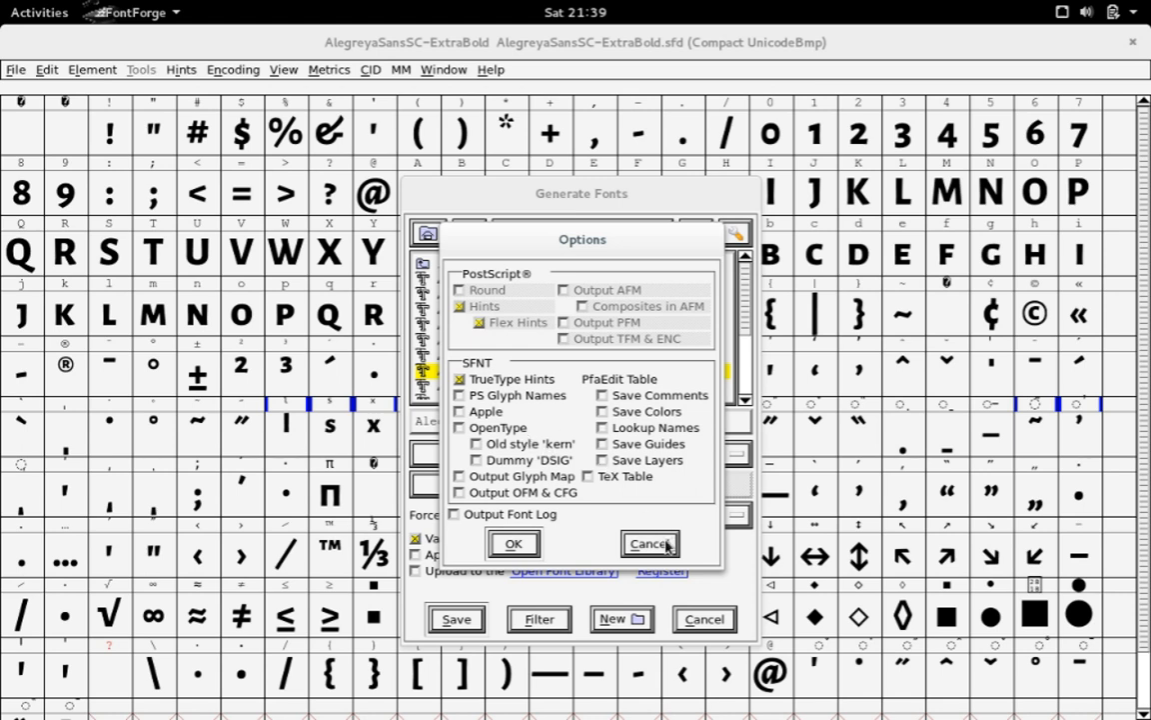
{"action": "left_click", "coordinate": [649, 542]}
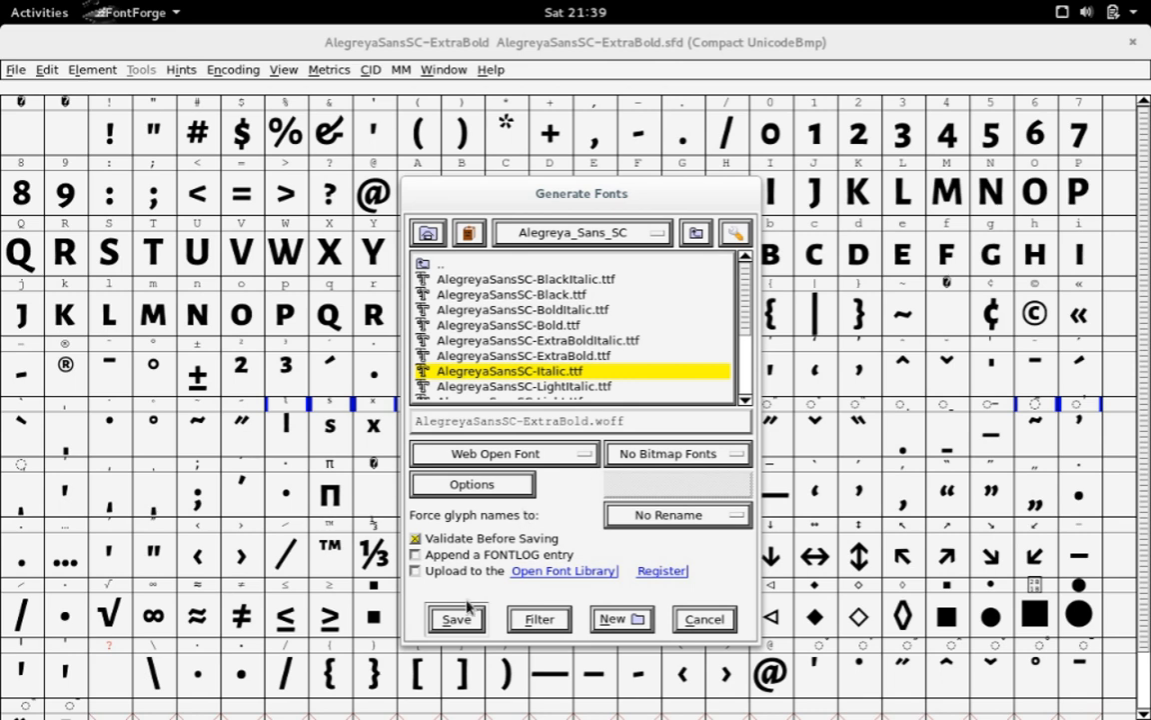
Save the .woff despite validation errors, then compare its 27.8 kB size with the 295.0 kB original.
{"action": "left_click", "coordinate": [456, 619]}
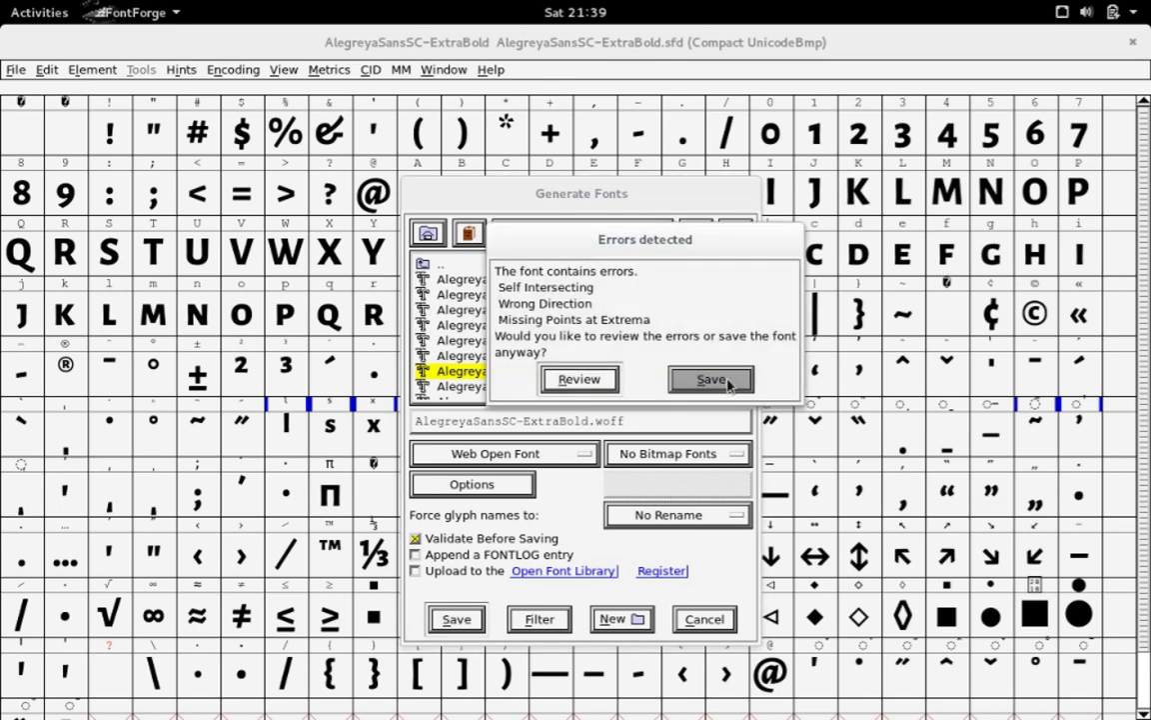
{"action": "left_click", "coordinate": [710, 379]}
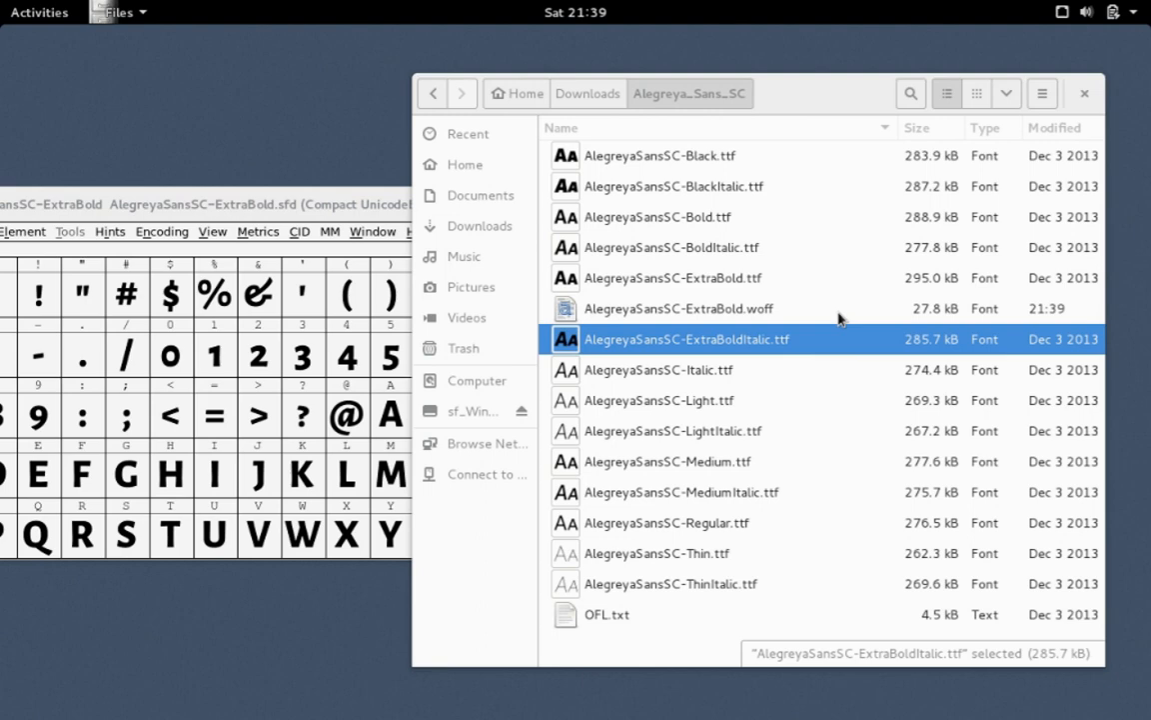
{"action": "left_click", "coordinate": [670, 278]}
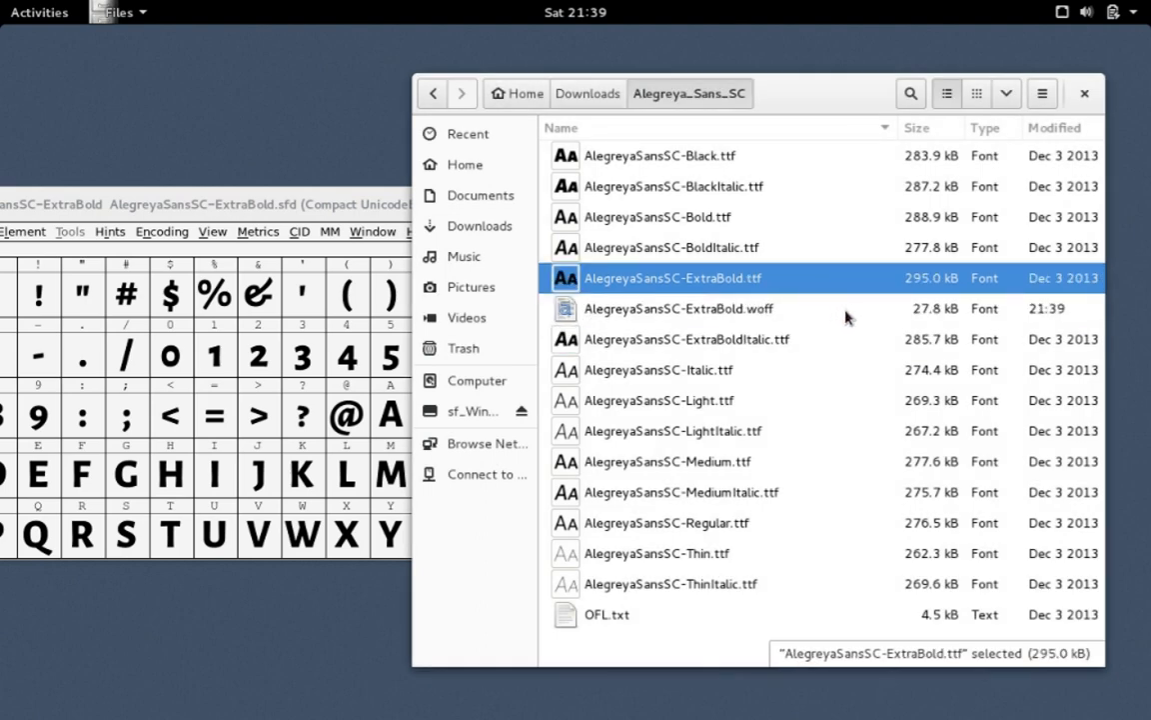
{"action": "left_click", "coordinate": [679, 308]}
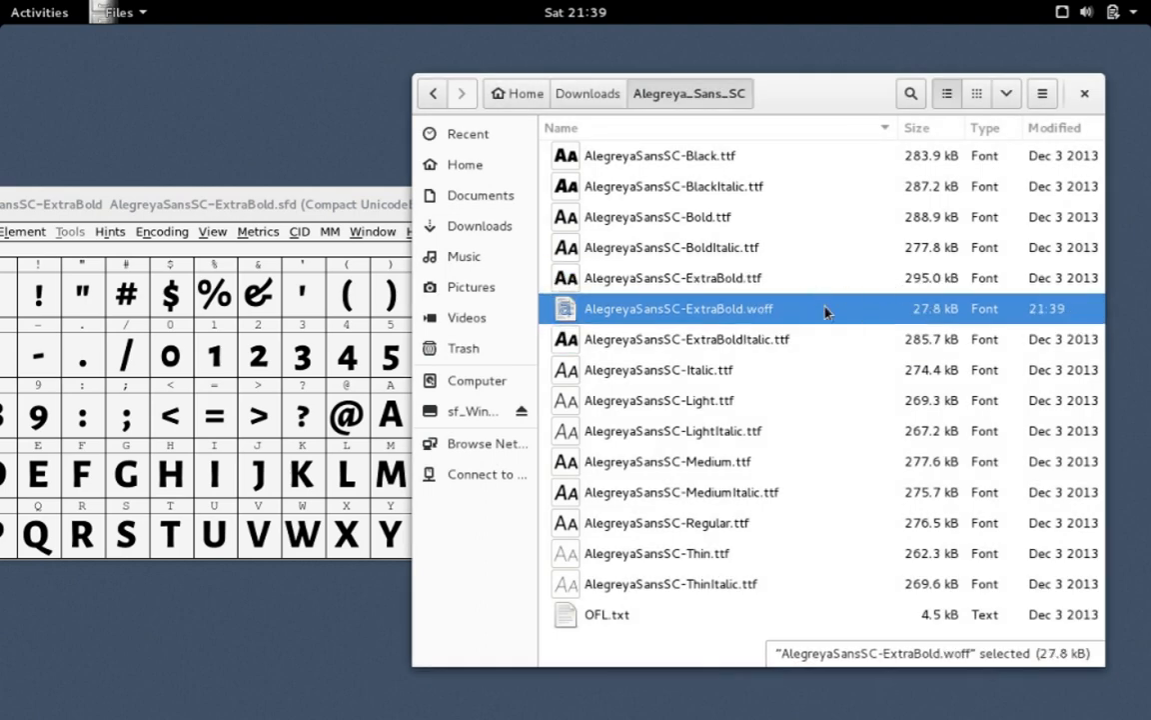